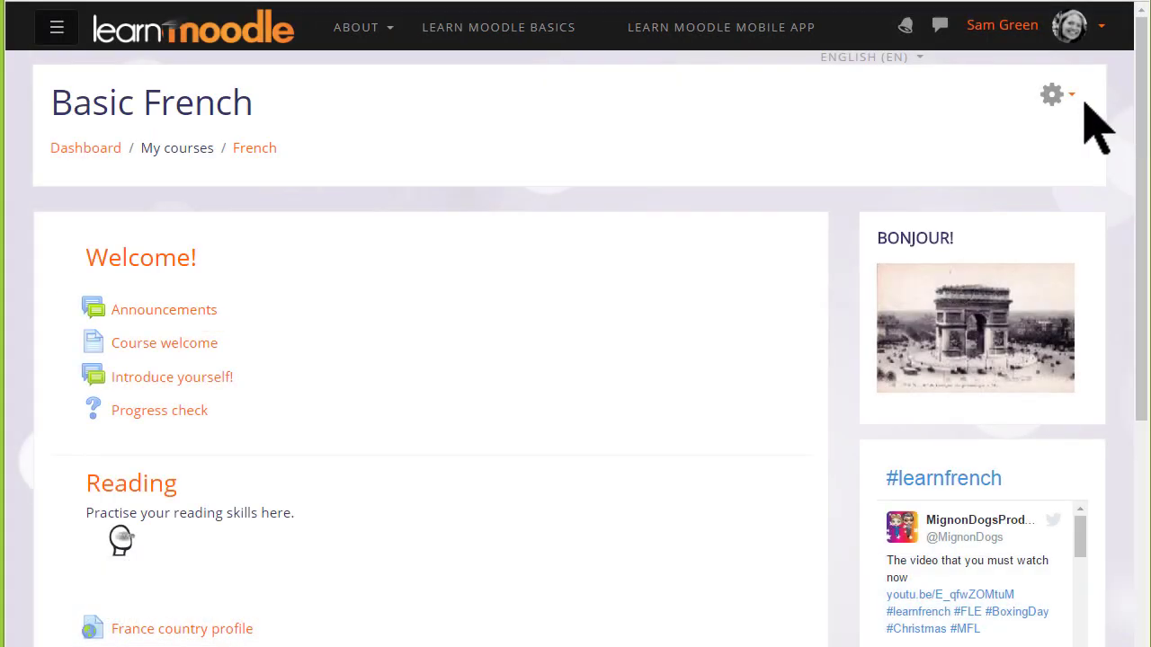
mouse_move(1076, 114)
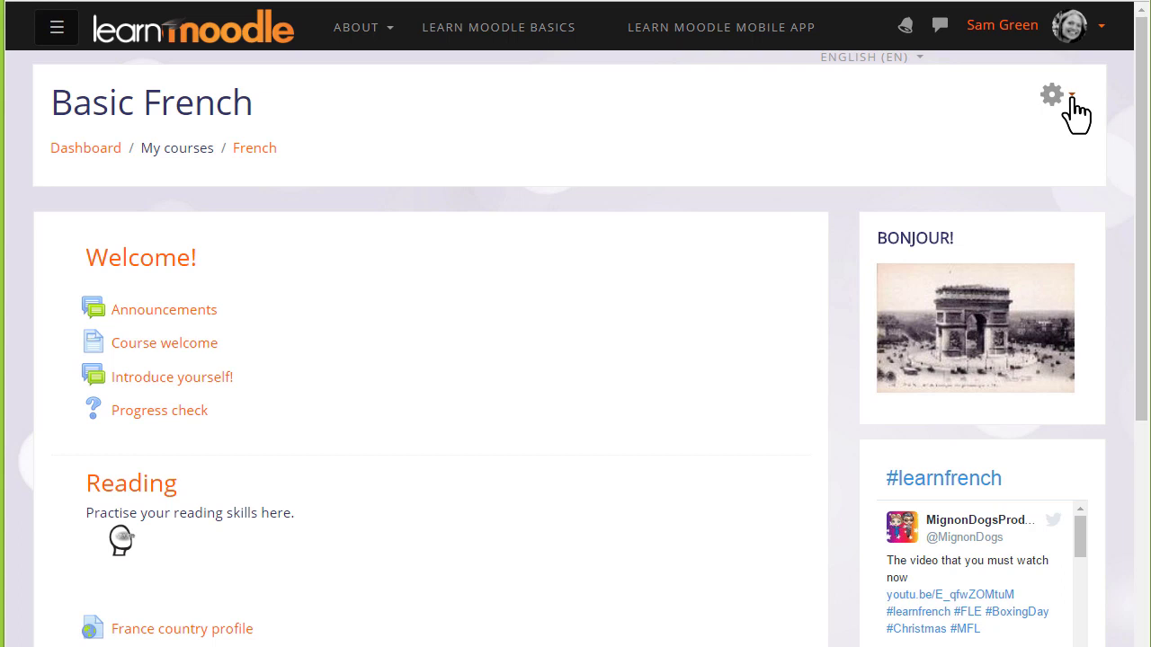
- Open the Basic French course's gear menu to show administration options including Backup
click(1051, 94)
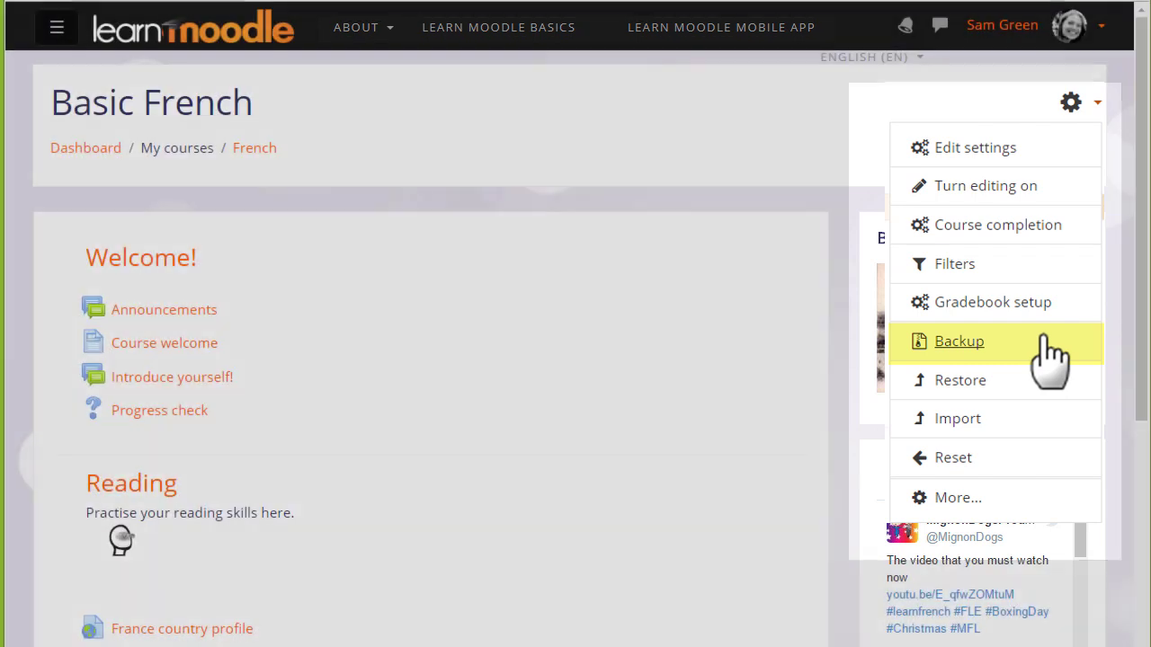
- Start the course backup and accept the default initial settings
click(958, 341)
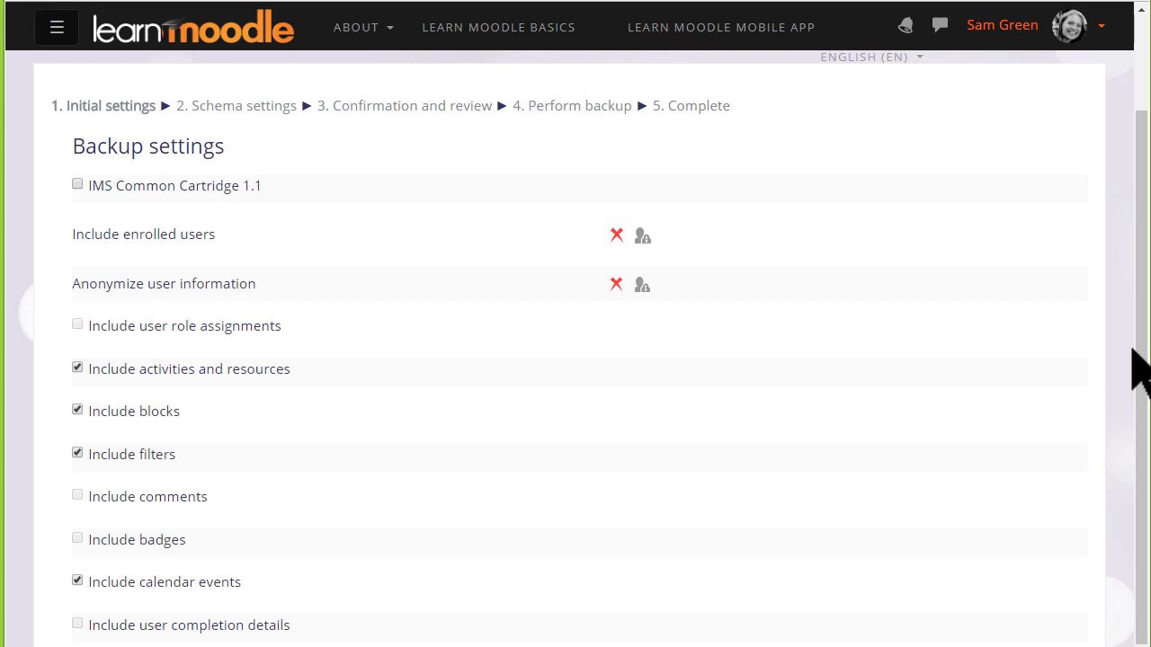
mouse_move(1140, 368)
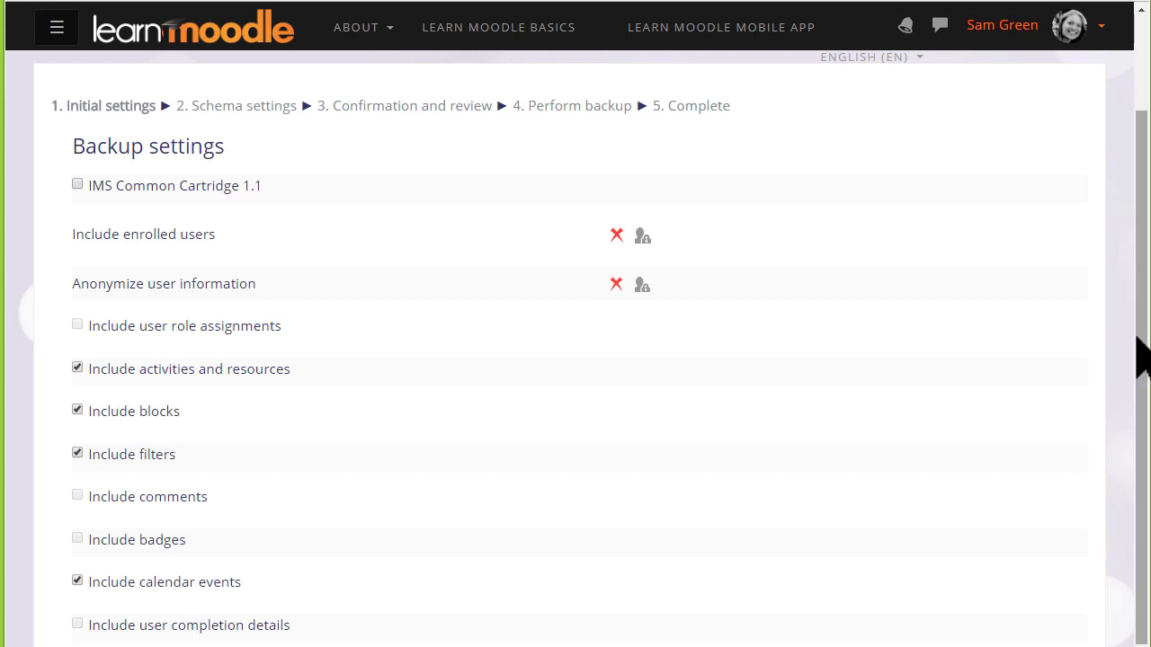
scroll(down, 3)
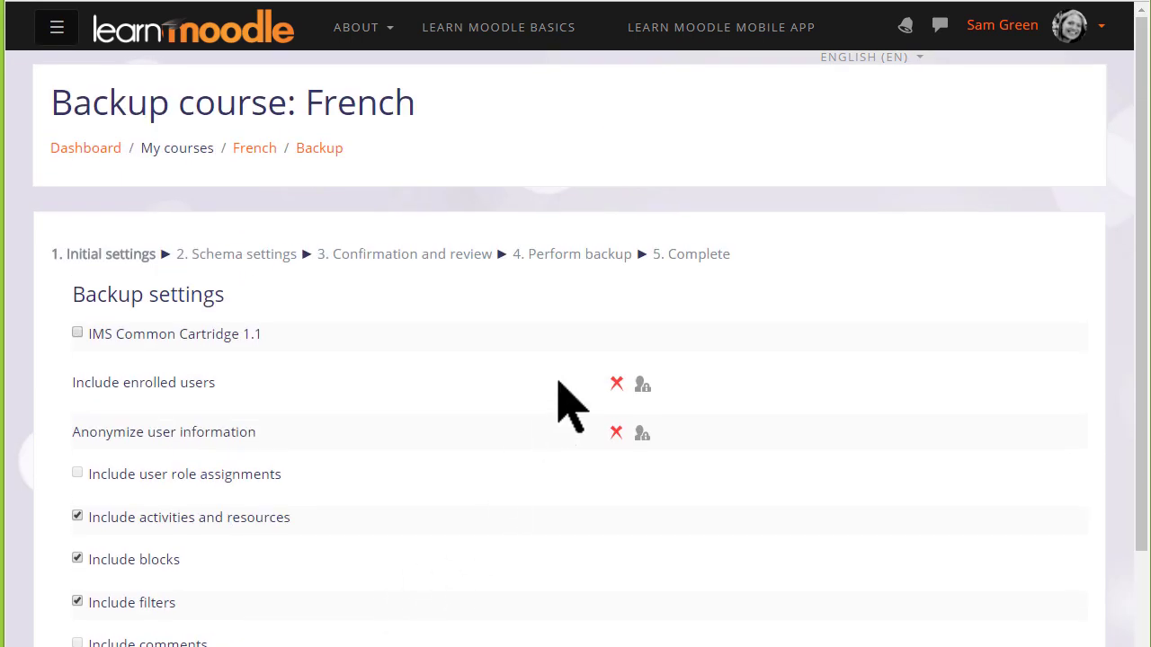
mouse_move(566, 449)
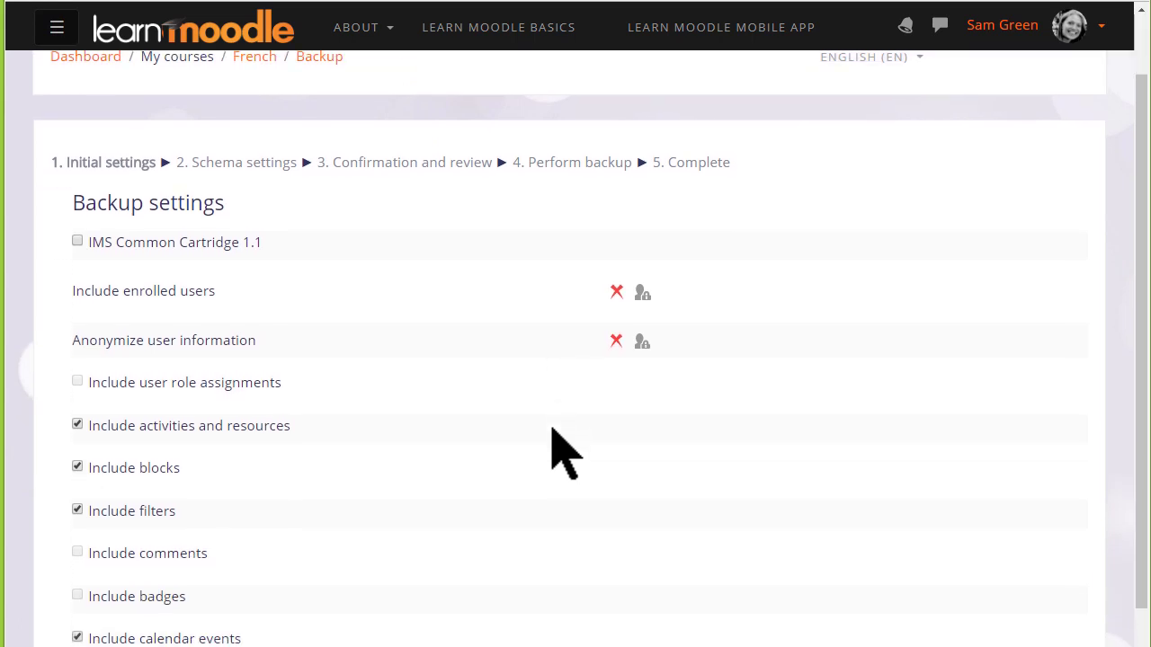
scroll(down, 3)
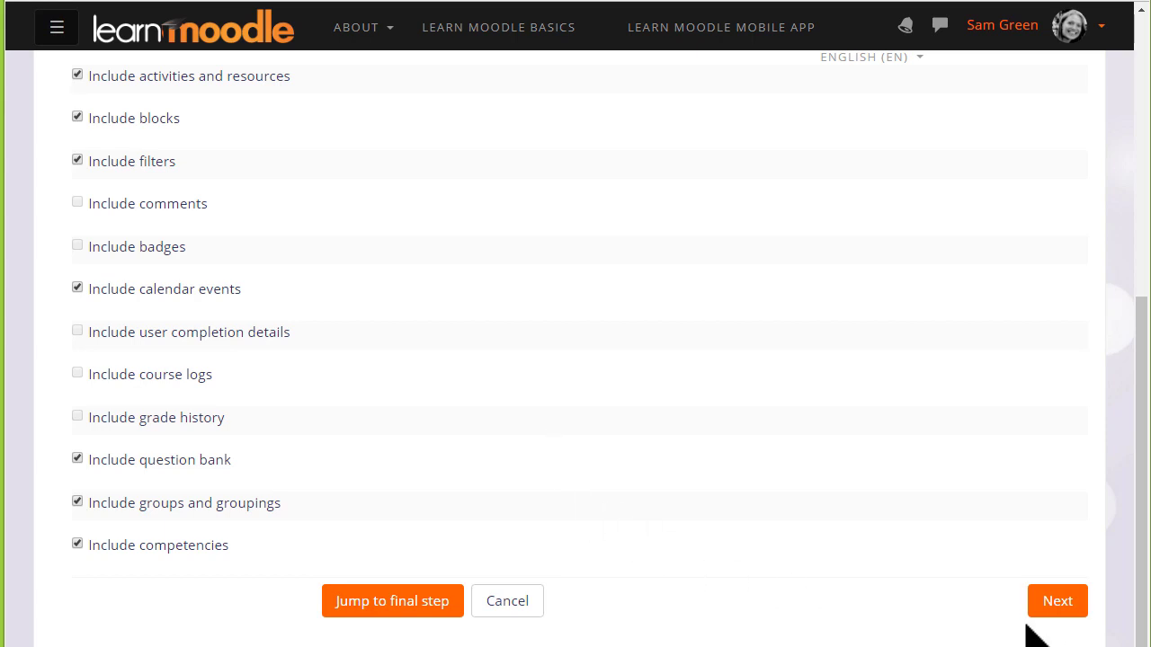
click(1057, 600)
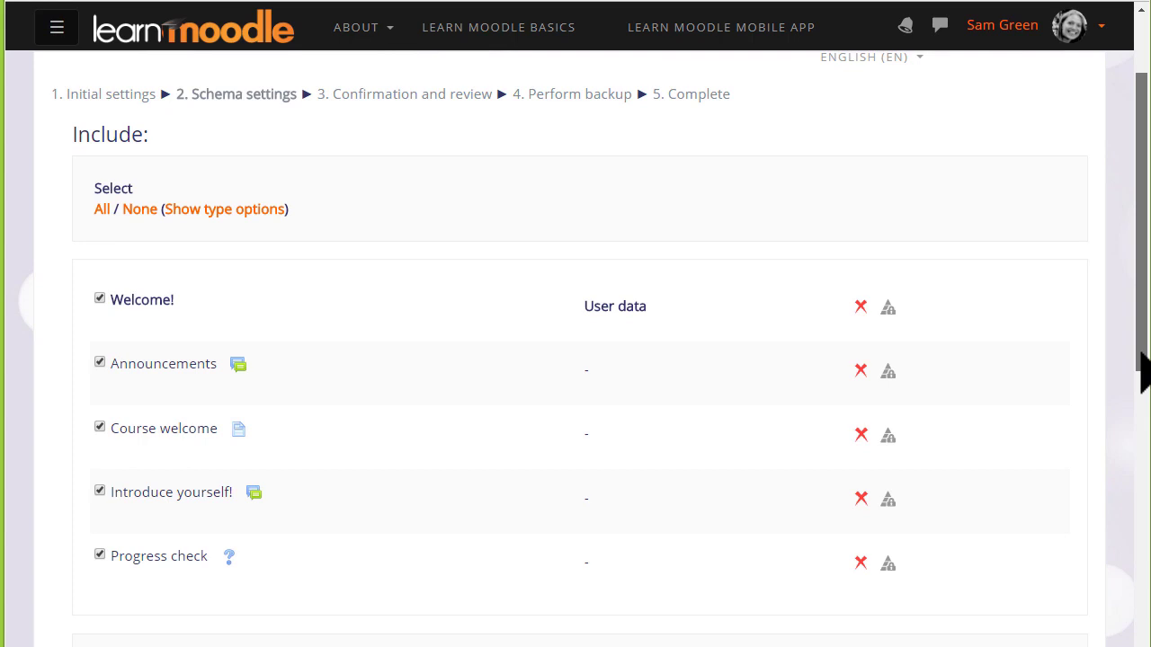
- Untick 'France country profile' under Reading, keeping all other content, and continue to review
scroll(down, 3)
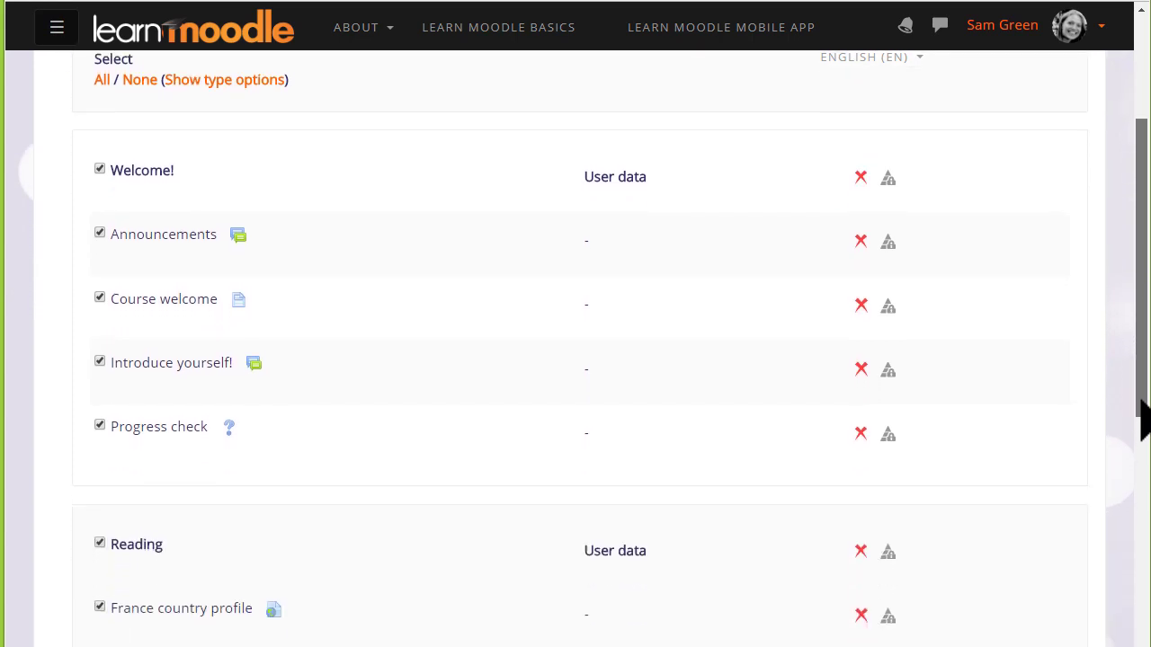
scroll(down, 3)
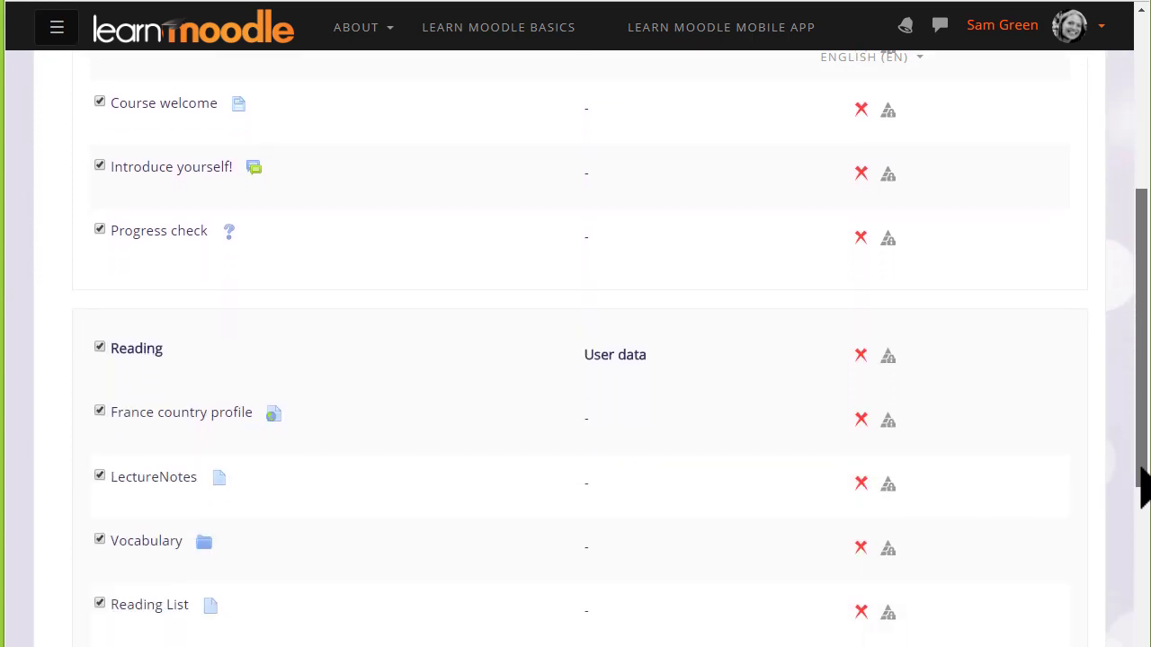
scroll(down, 3)
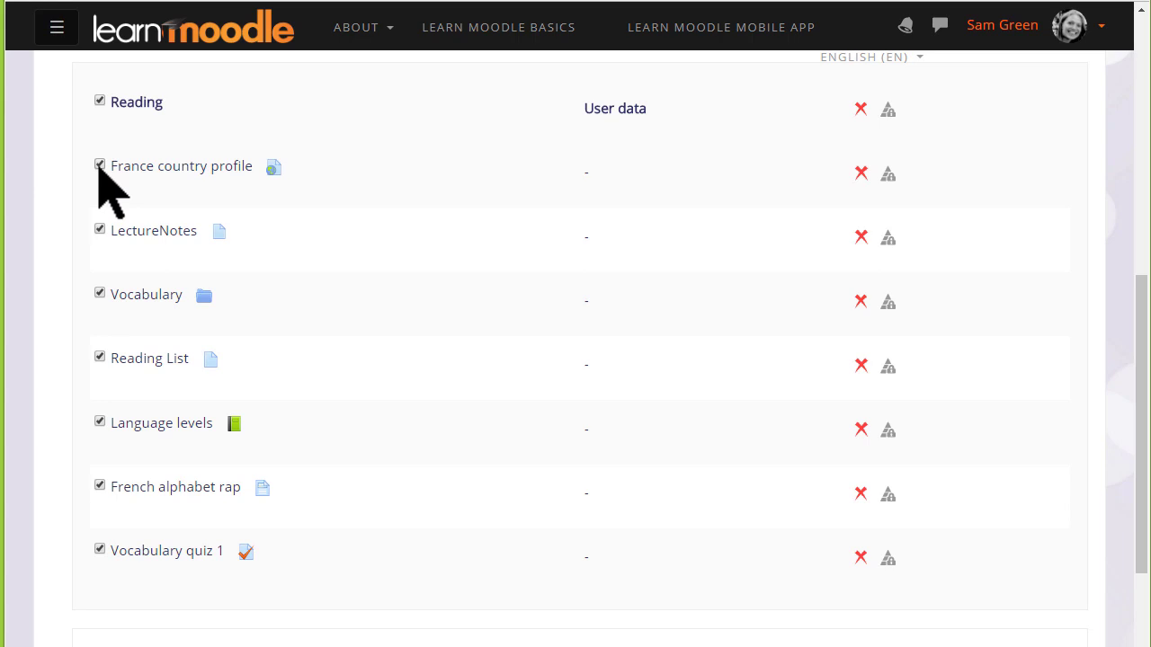
click(100, 163)
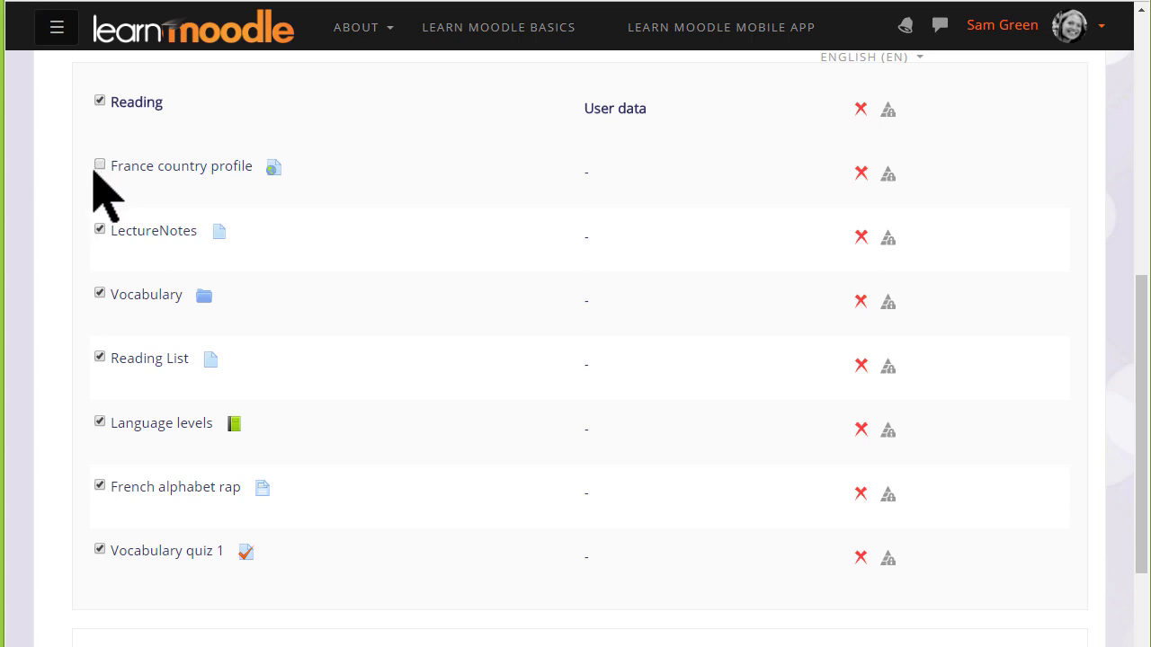
scroll(down, 3)
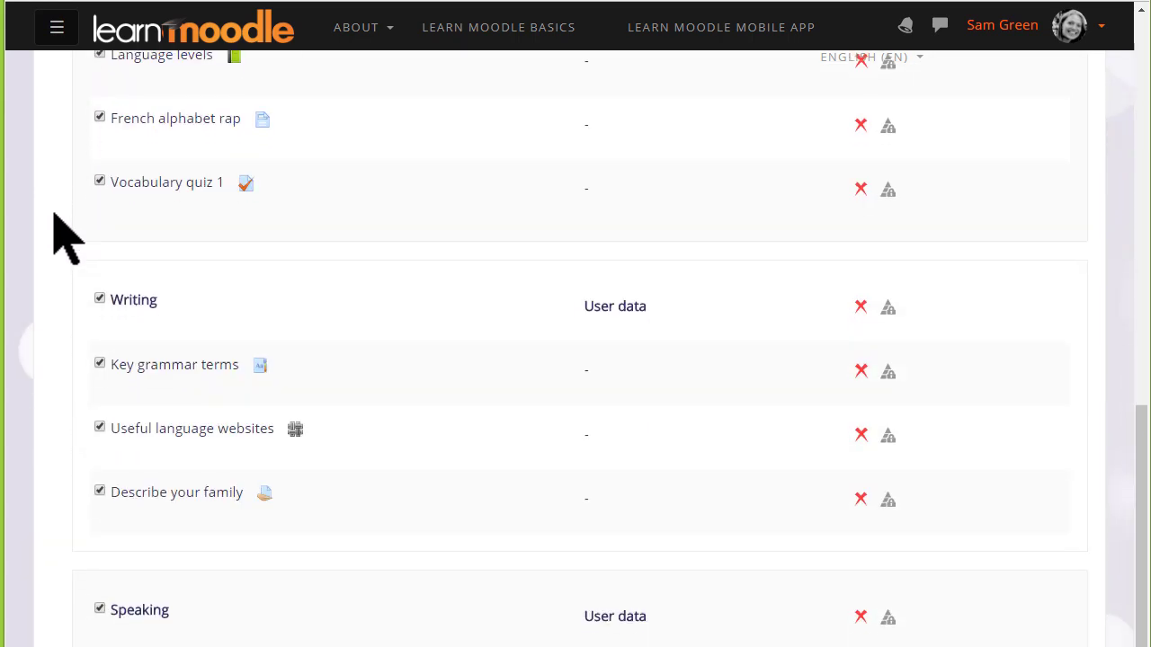
scroll(down, 3)
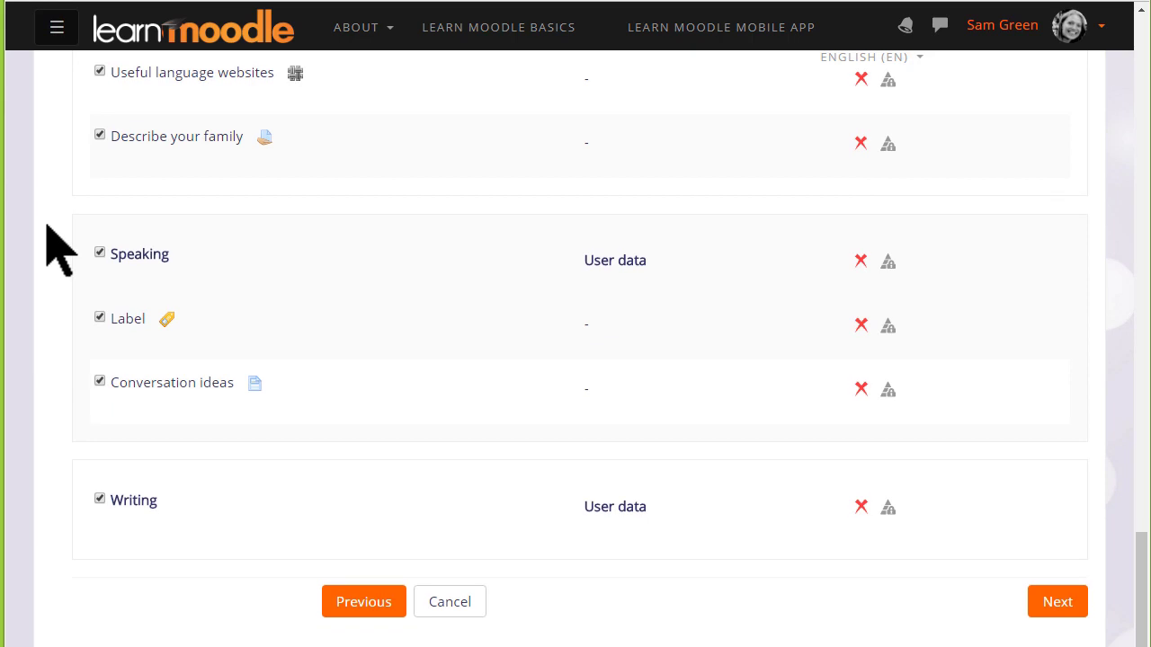
mouse_move(1057, 601)
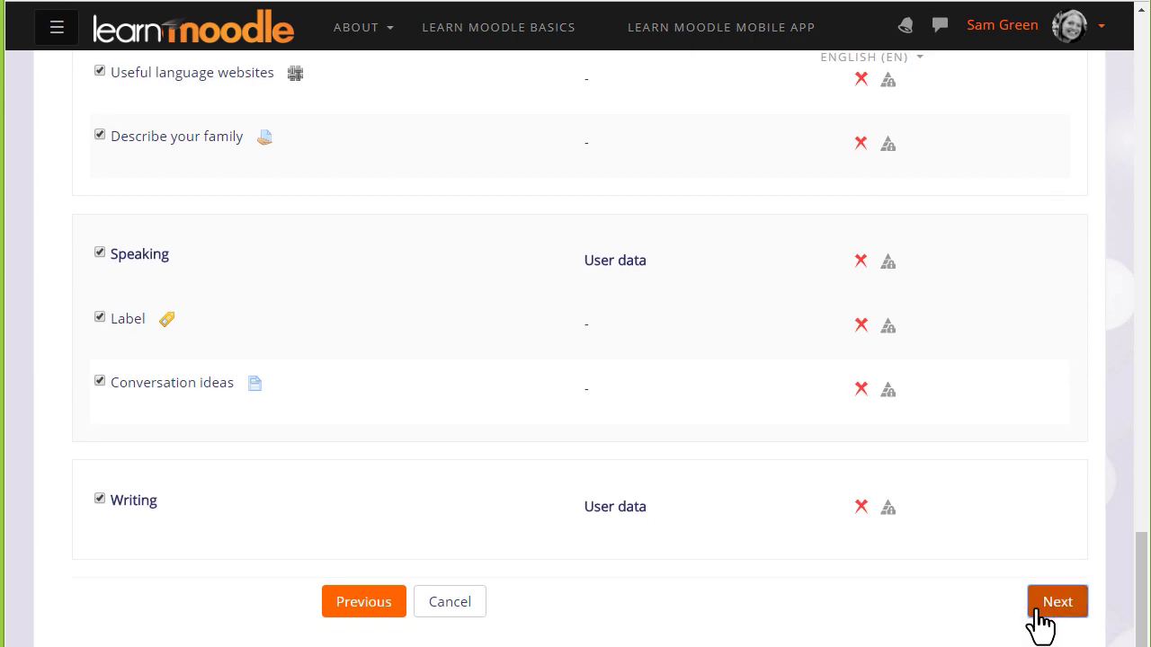
click(1056, 602)
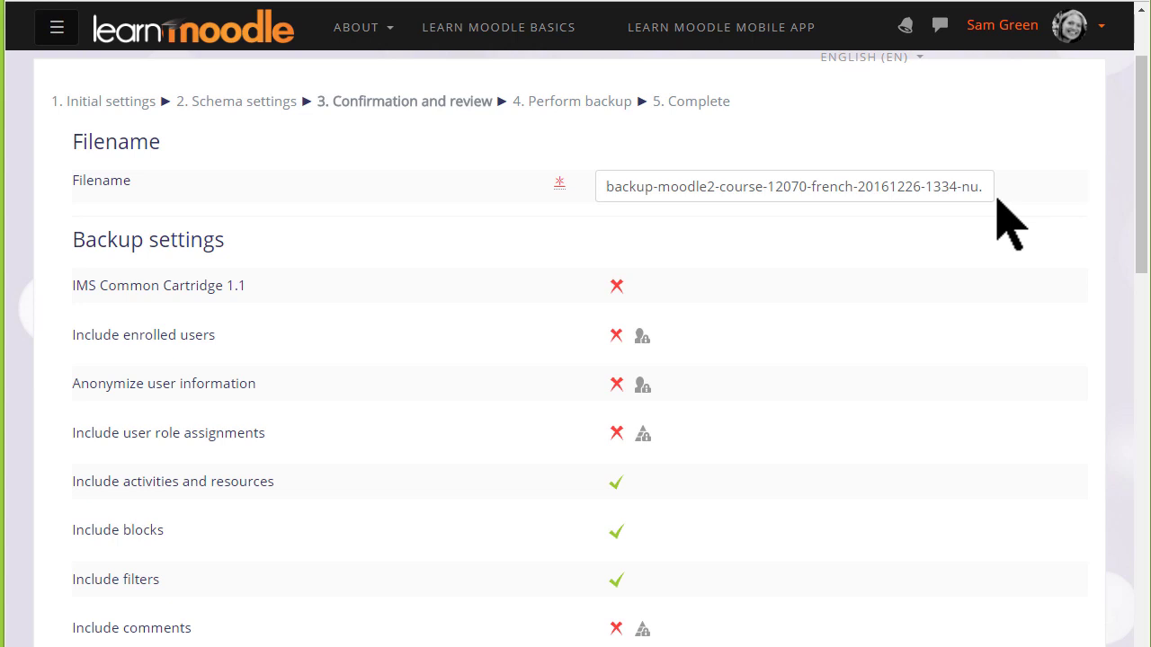
- Rename the backup file to SamFrenchCourse1334-nu.mbz and review the included items
text(Sam1334-nu.mbz)
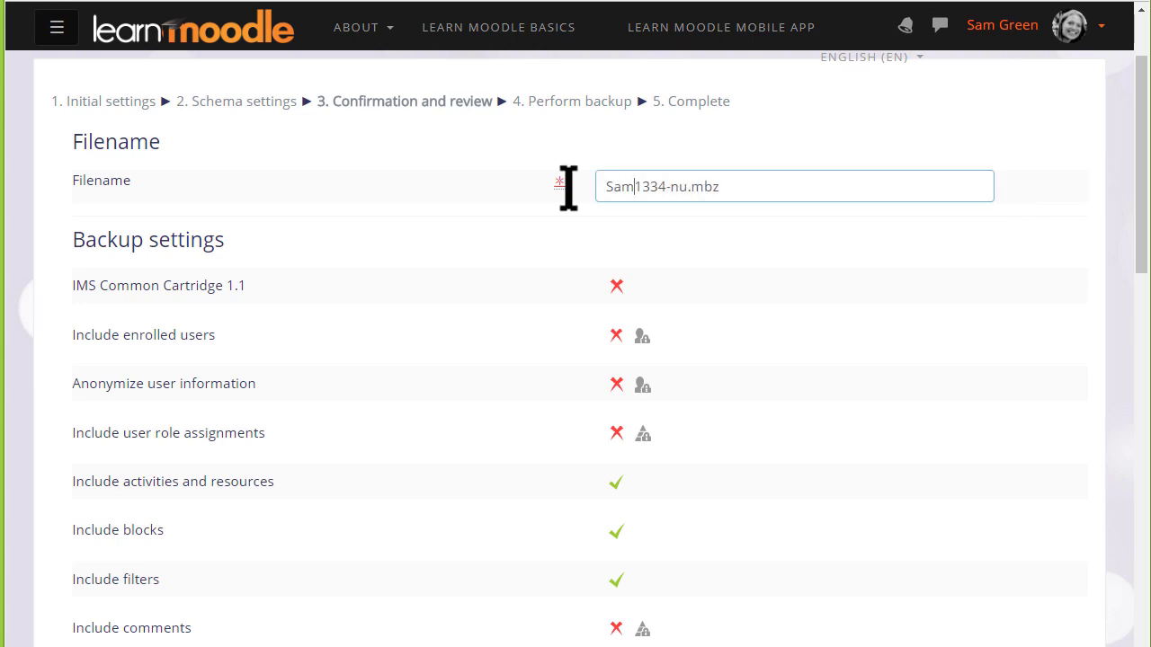
text(Frr)
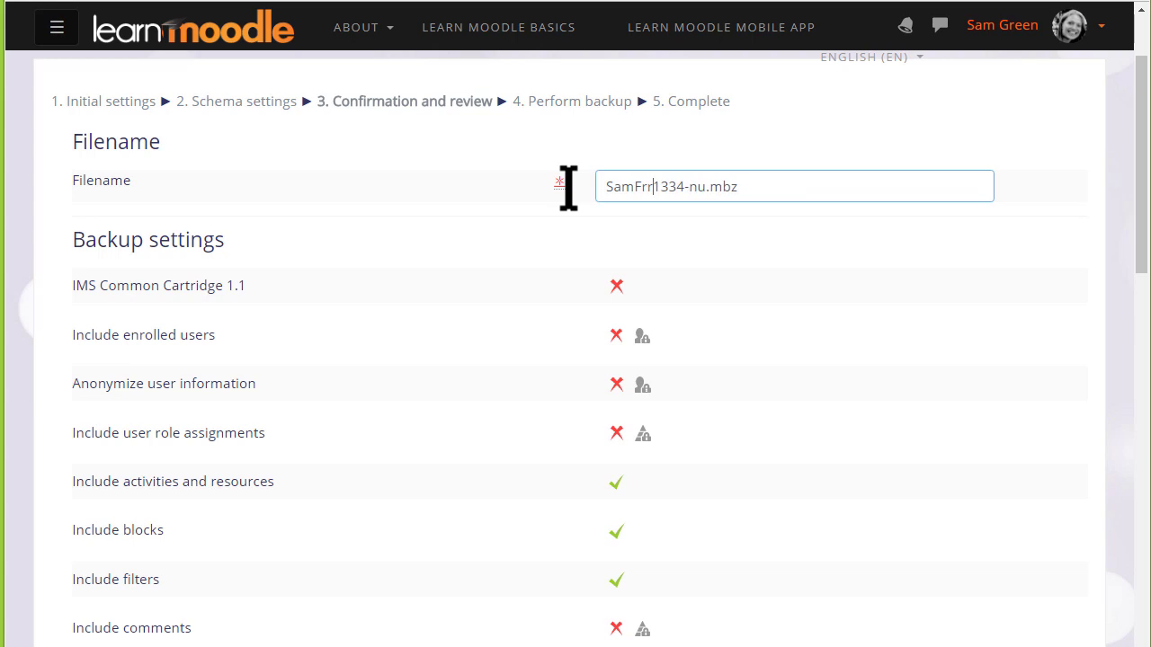
text(enchCourse)
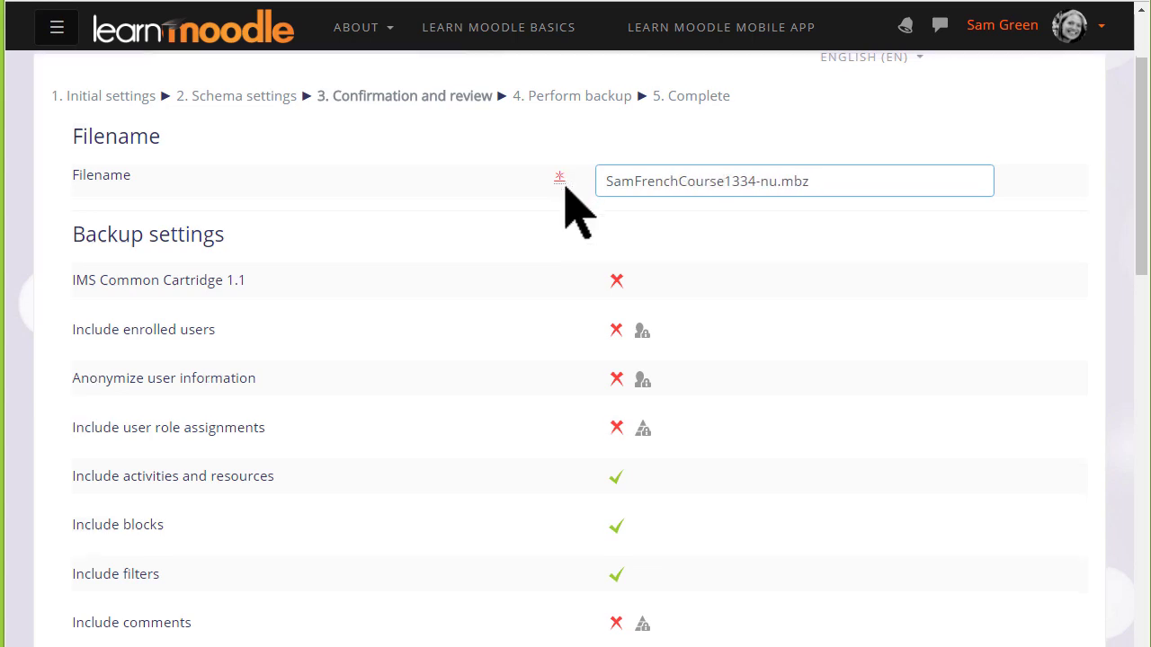
scroll(down, 3)
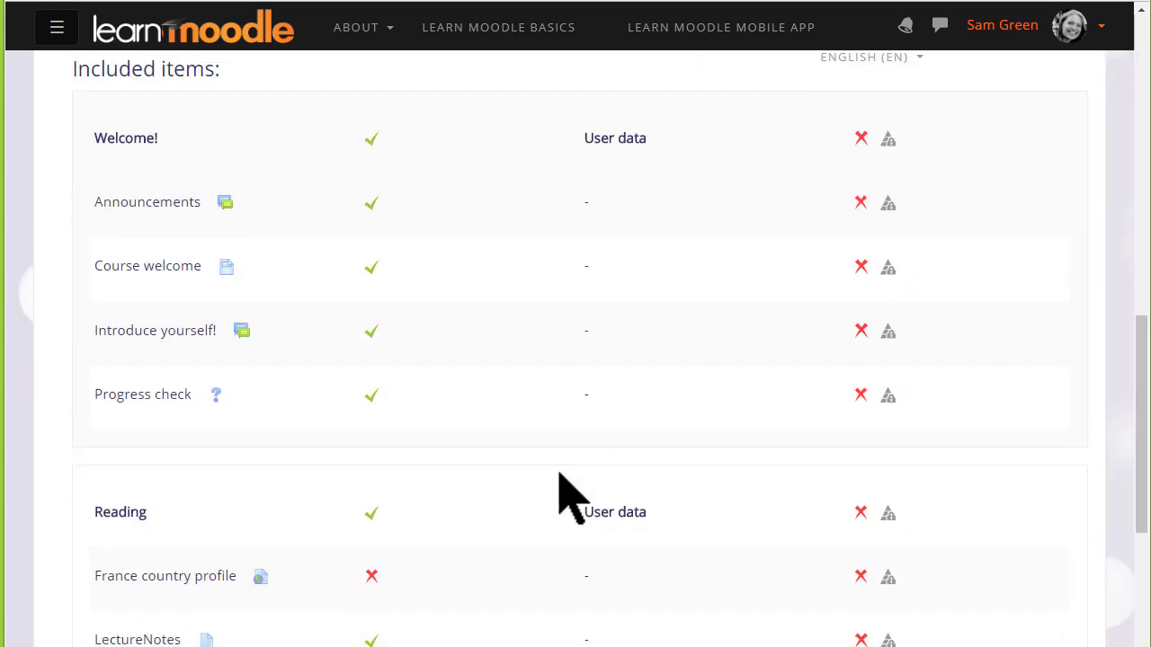
scroll(down, 3)
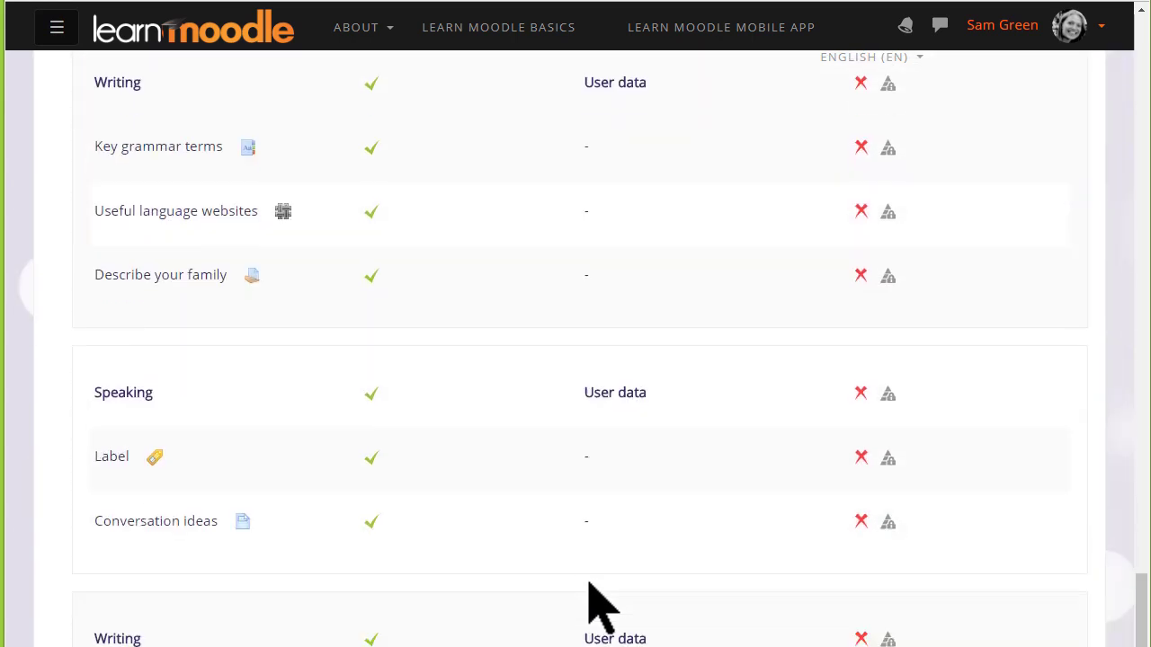
scroll(down, 3)
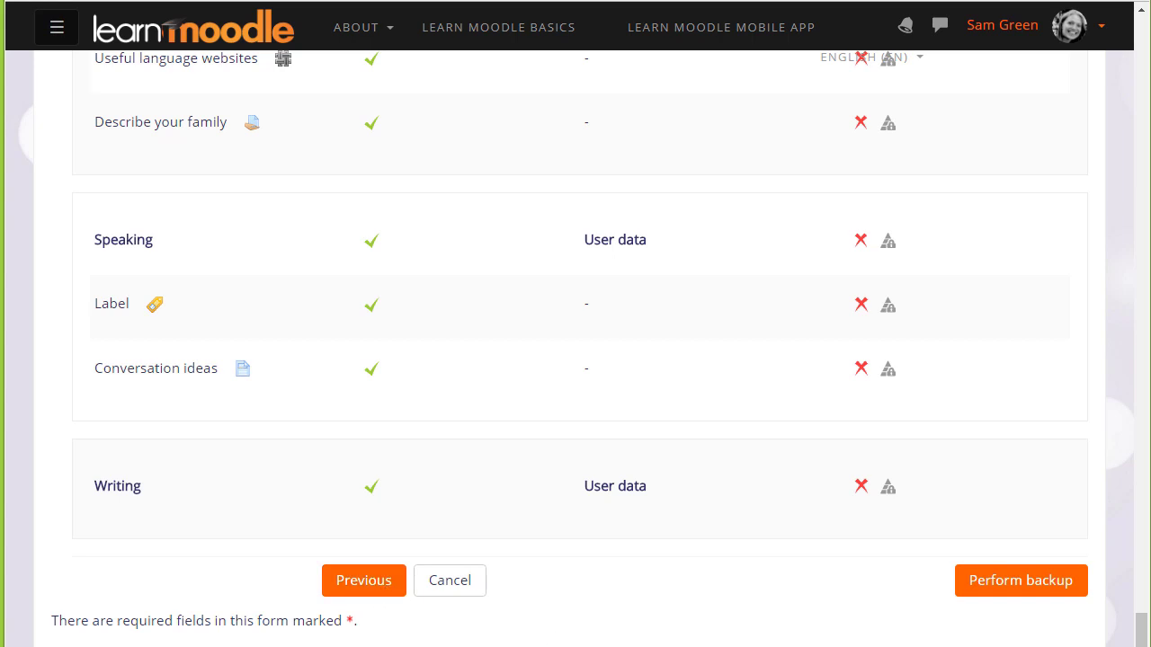
mouse_move(1002, 634)
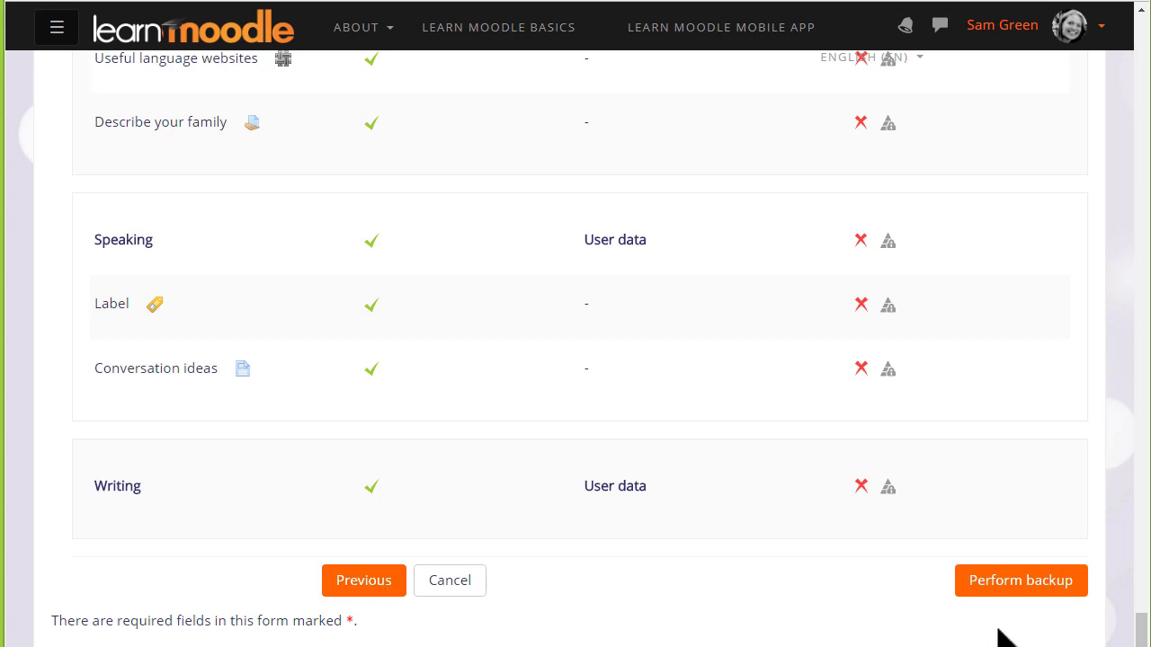
mouse_move(1020, 580)
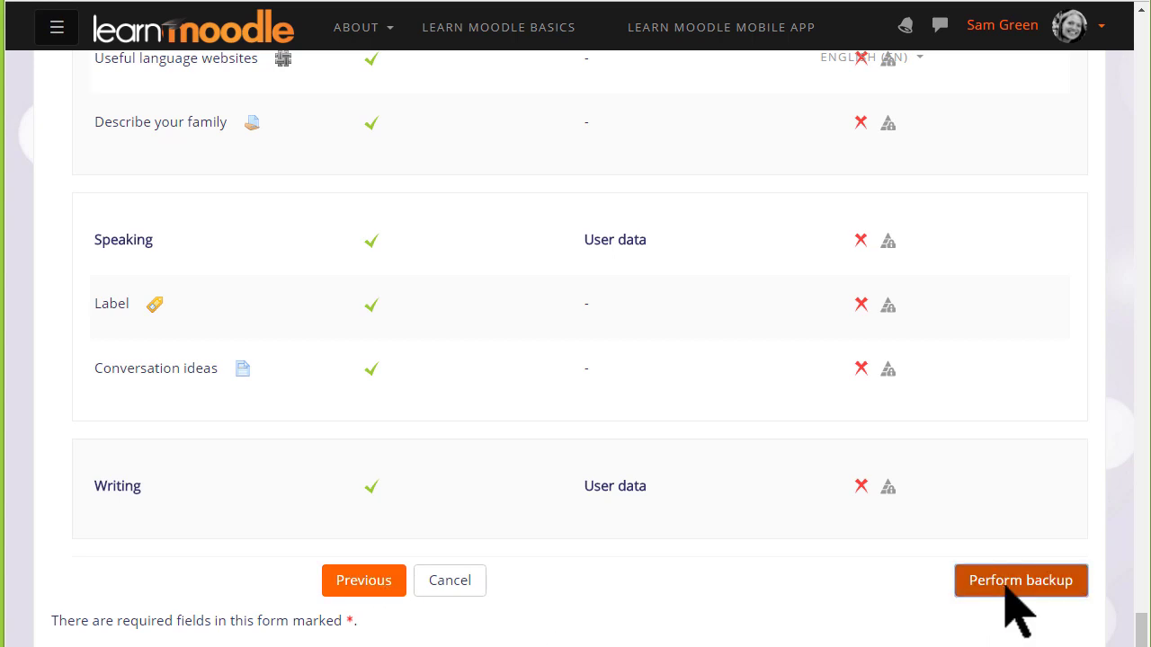
- Perform the backup and reach the Complete step with its success message
click(1020, 579)
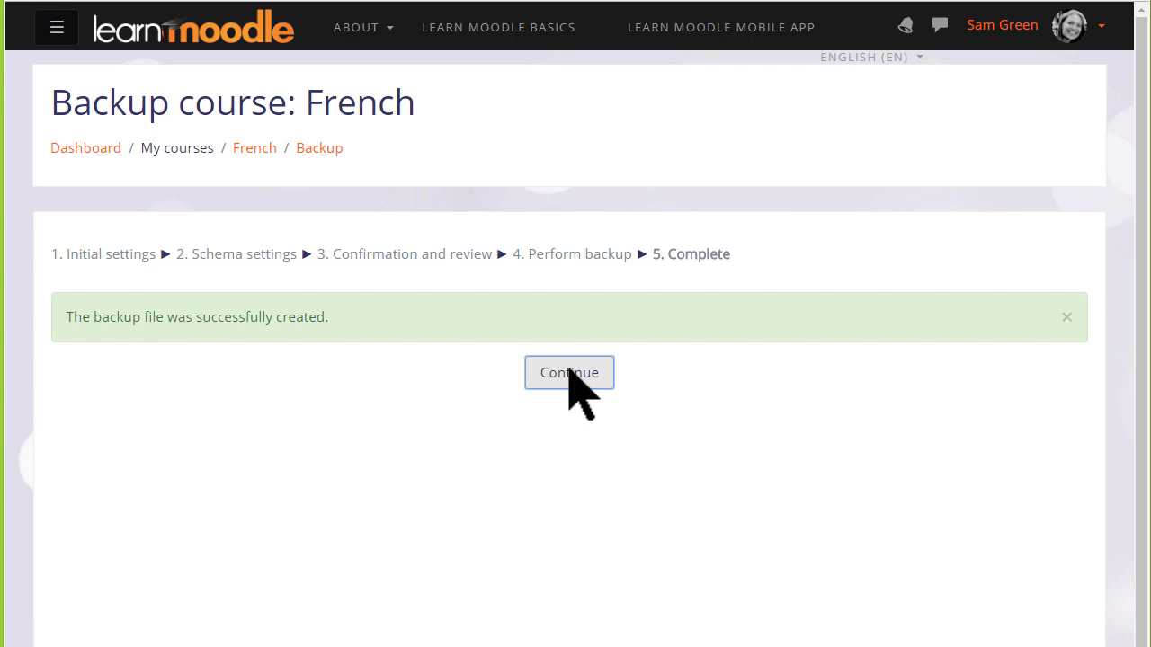
- Download SamFrenchCourse1334-nu.mbz from the user private backup area
click(569, 372)
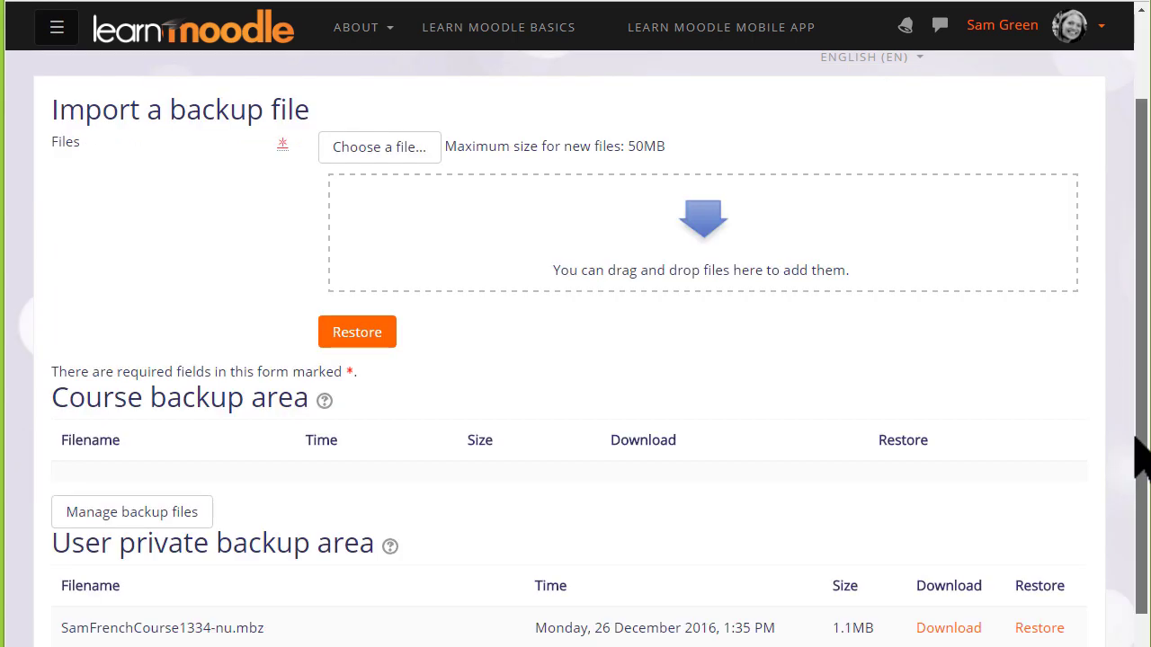
scroll(down, 3)
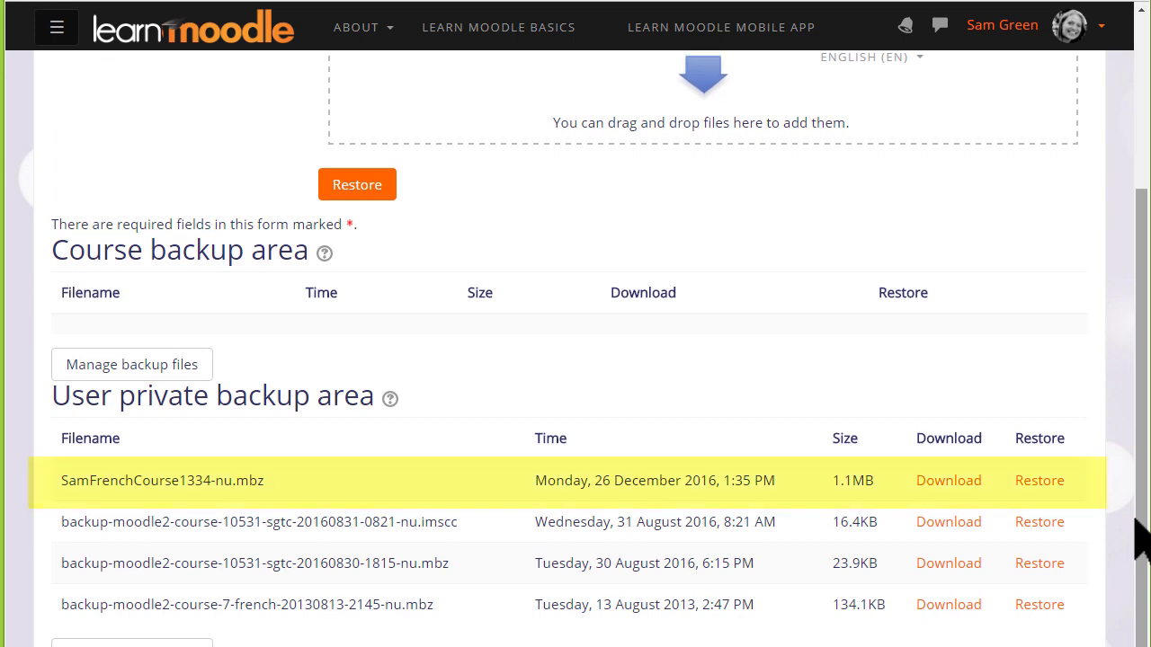
mouse_move(297, 504)
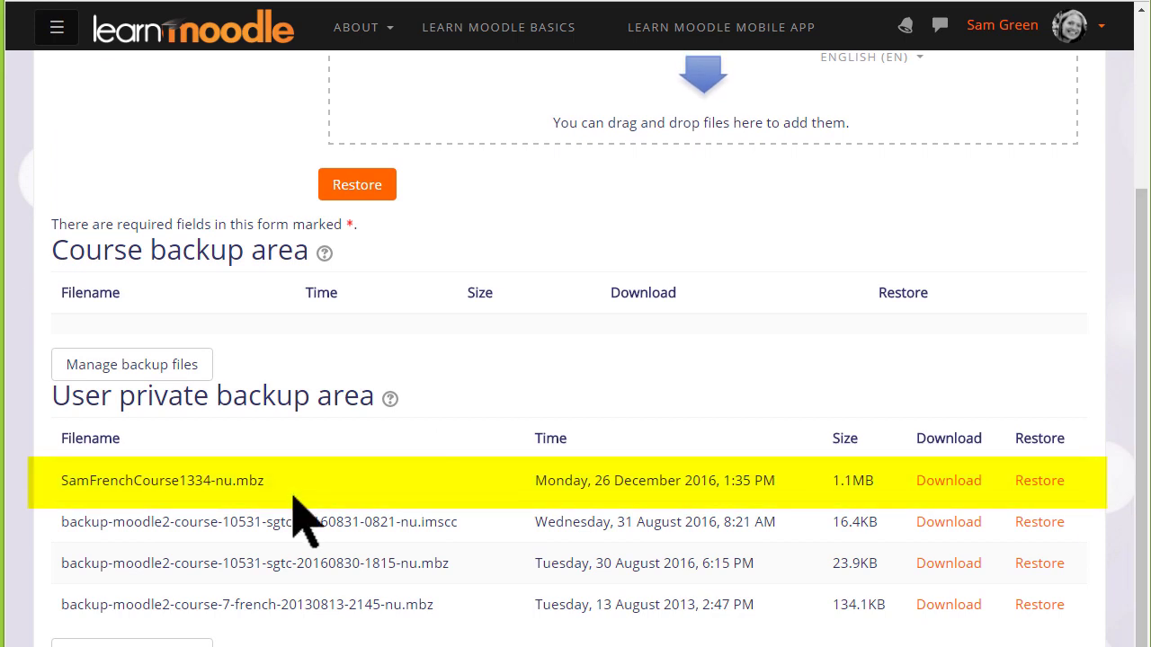
mouse_move(558, 531)
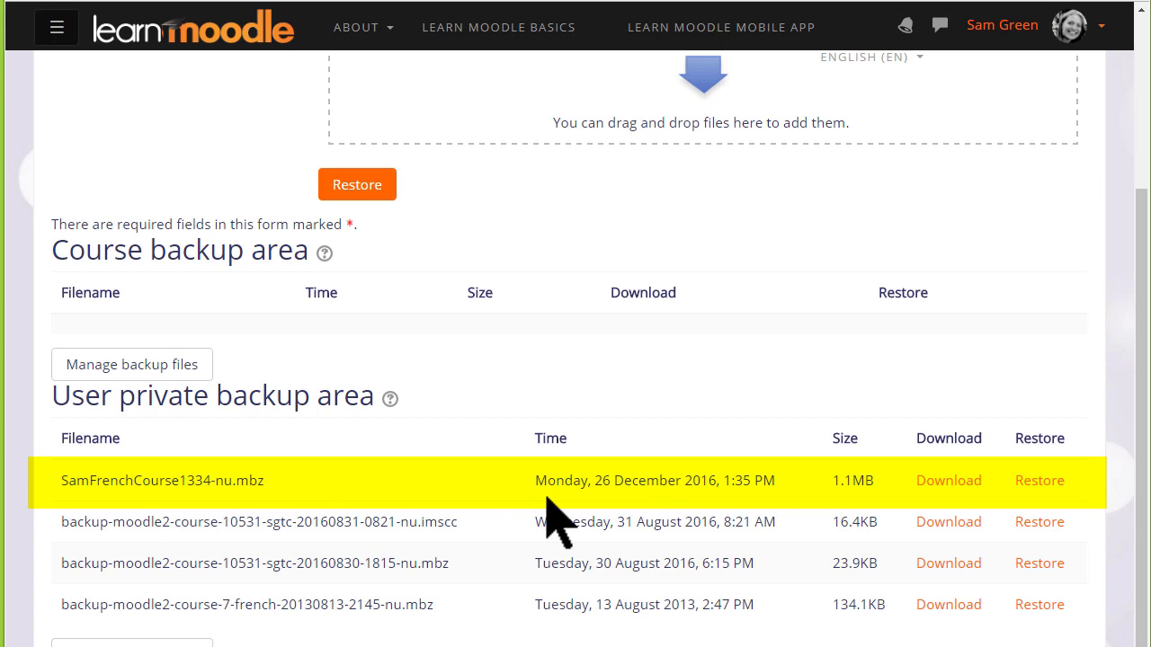
mouse_move(899, 530)
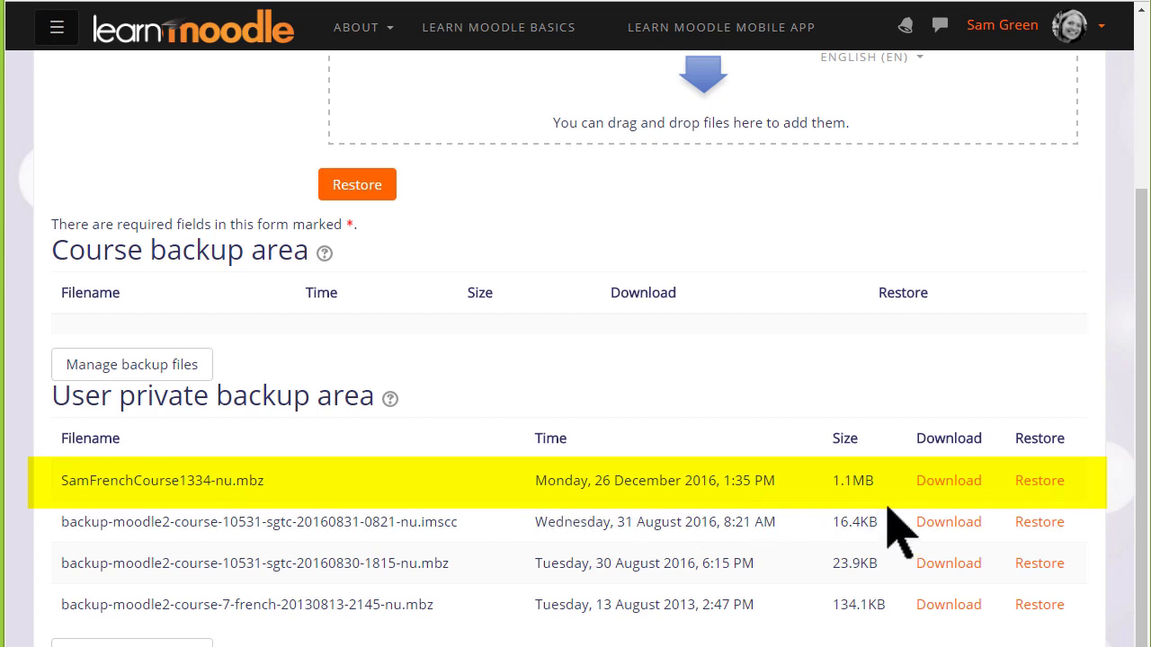
mouse_move(944, 516)
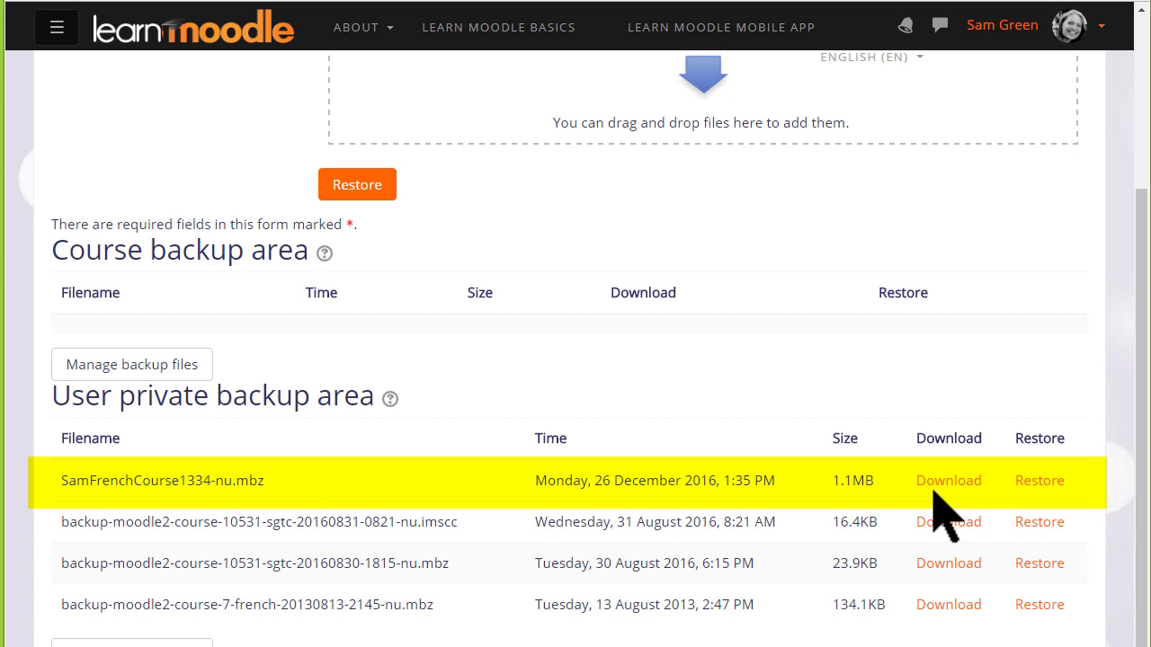
mouse_move(948, 480)
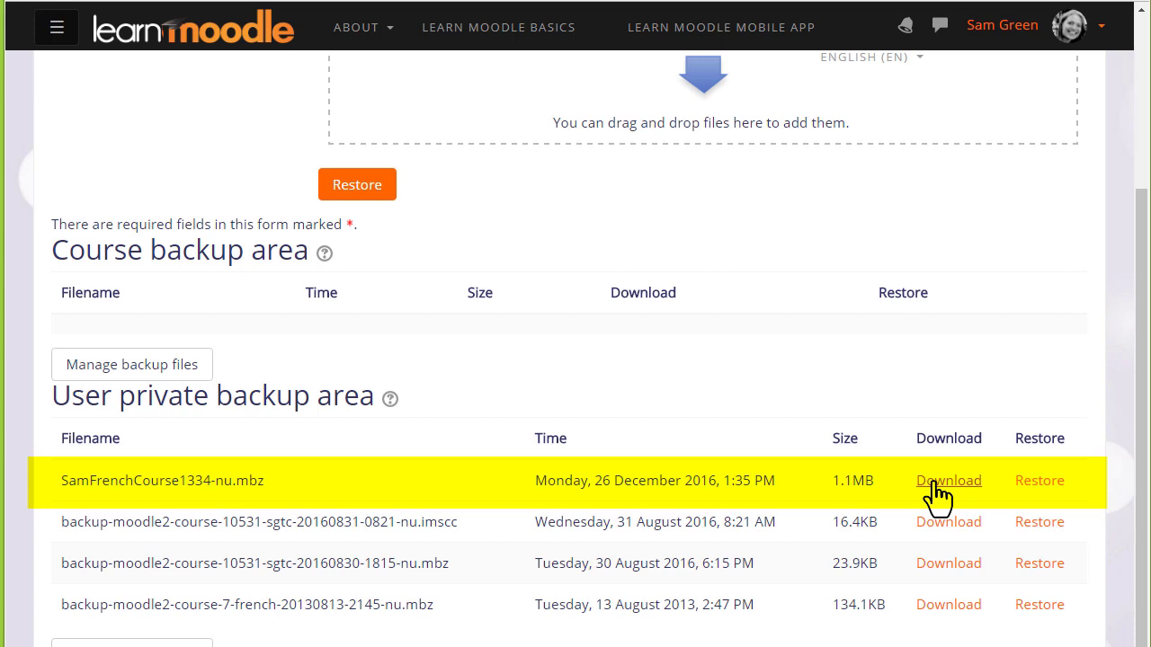
click(948, 480)
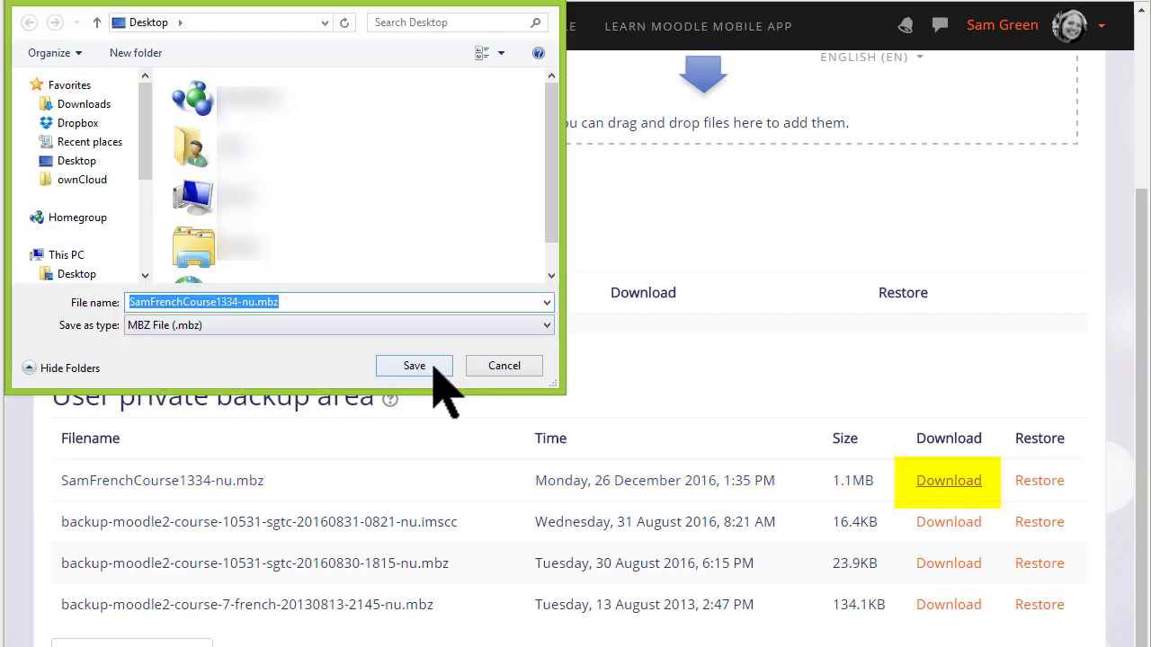